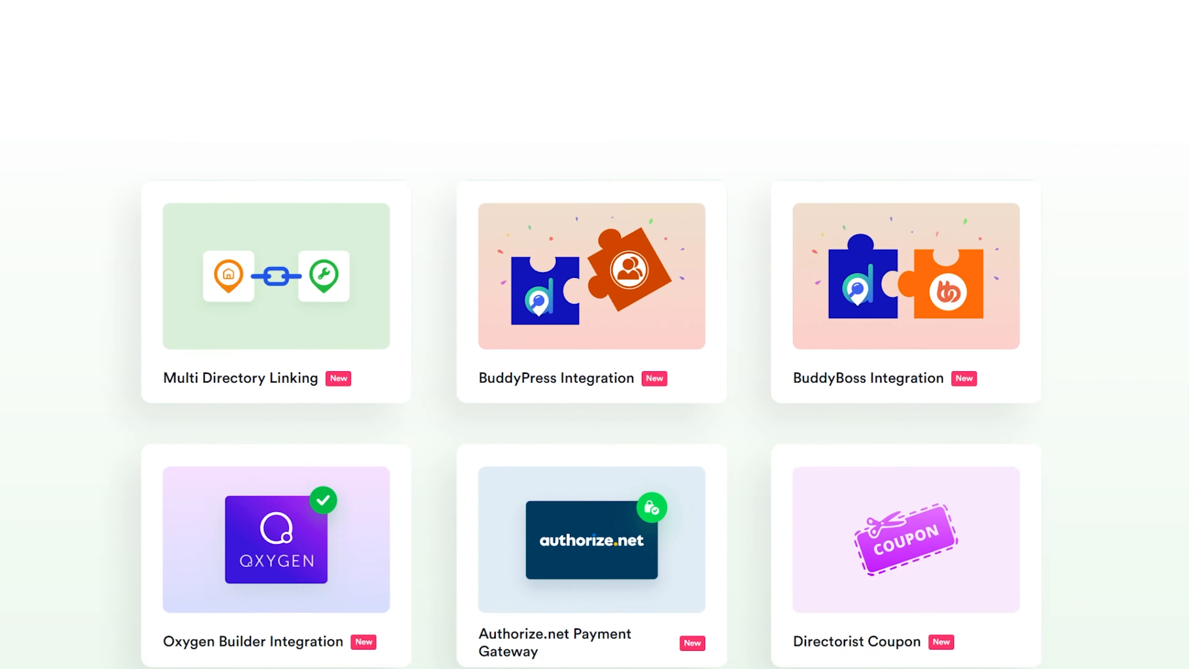
scroll("down", 3)
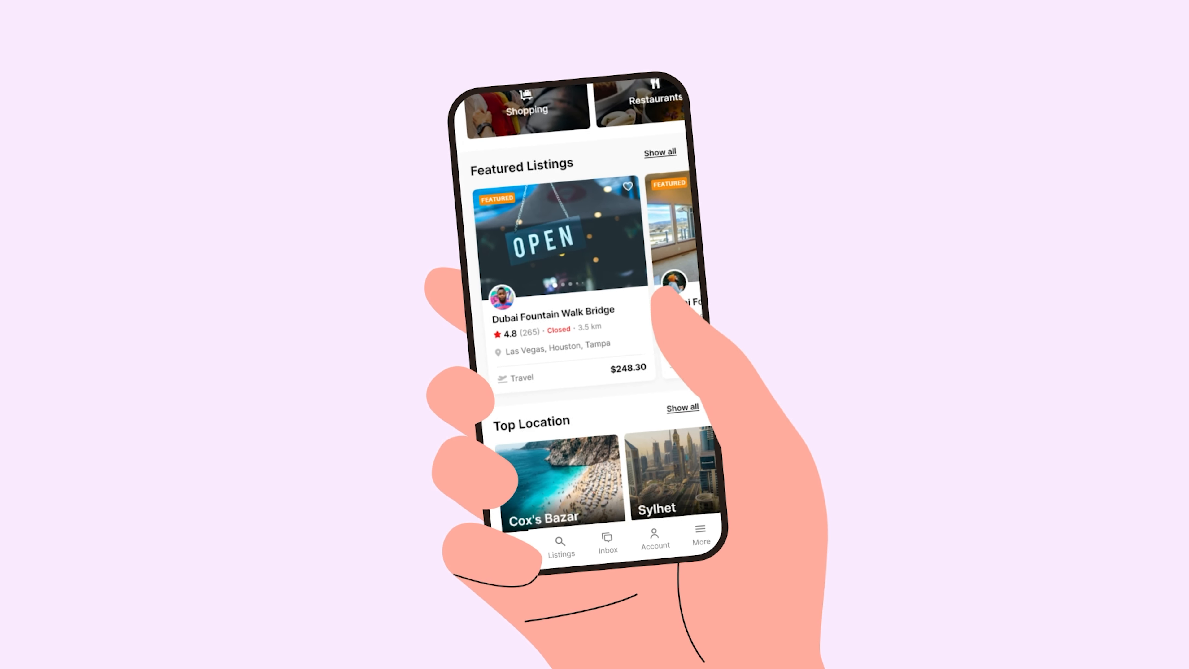
scroll("down", 3)
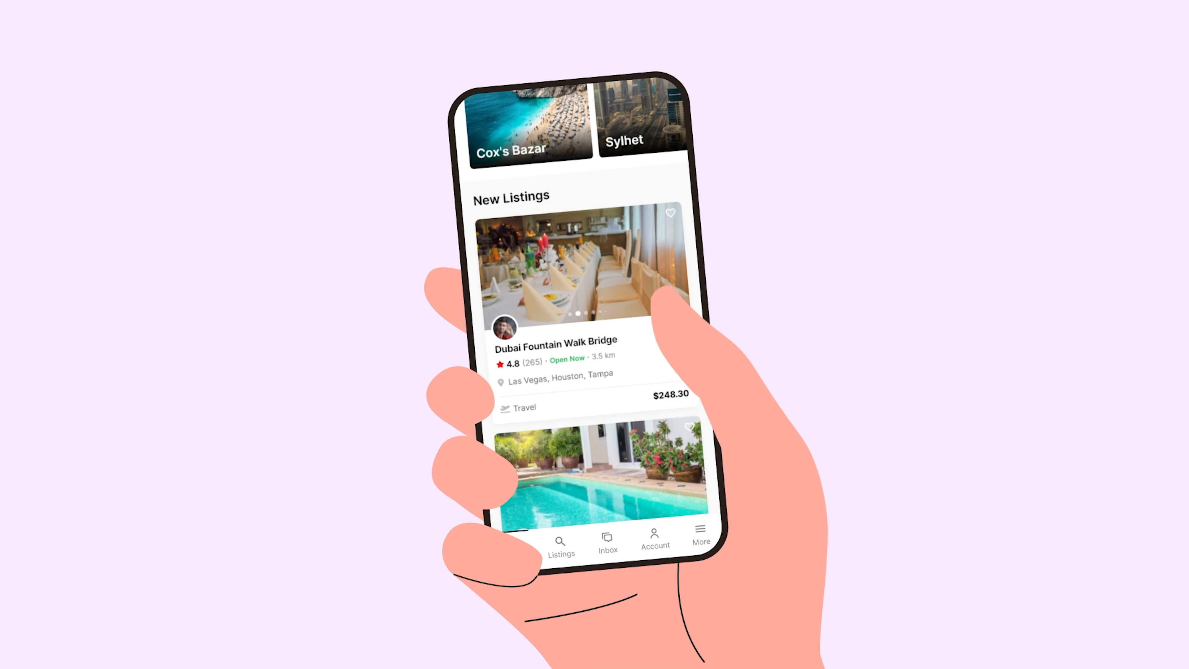